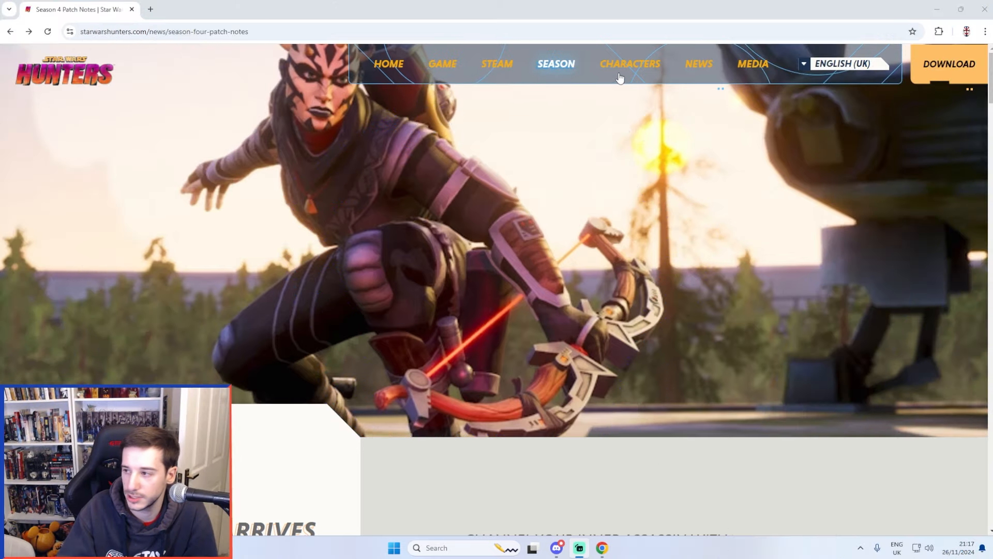
{"action": "mouse_move", "coordinate": [497, 63]}
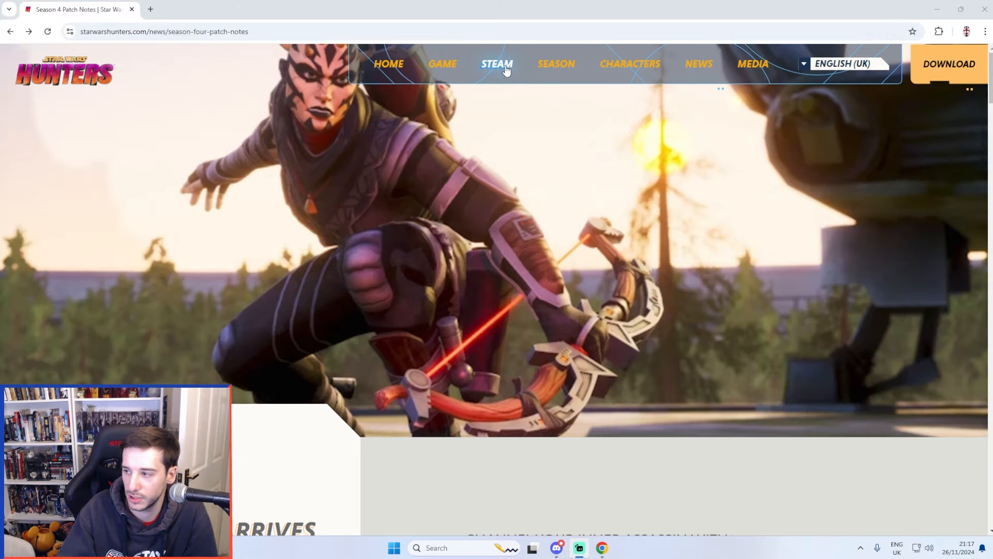
- Scroll past the hero image to the 'Nox Arrives in Season 4' intro and New Hunter section
{"action": "left_click", "coordinate": [497, 64]}
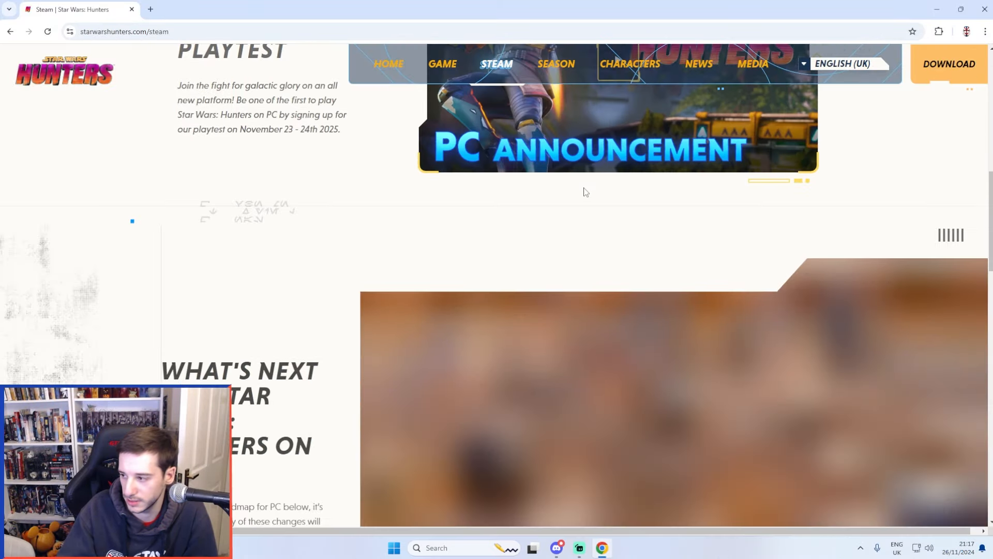
{"action": "scroll", "scroll_direction": "down", "scroll_amount": 3}
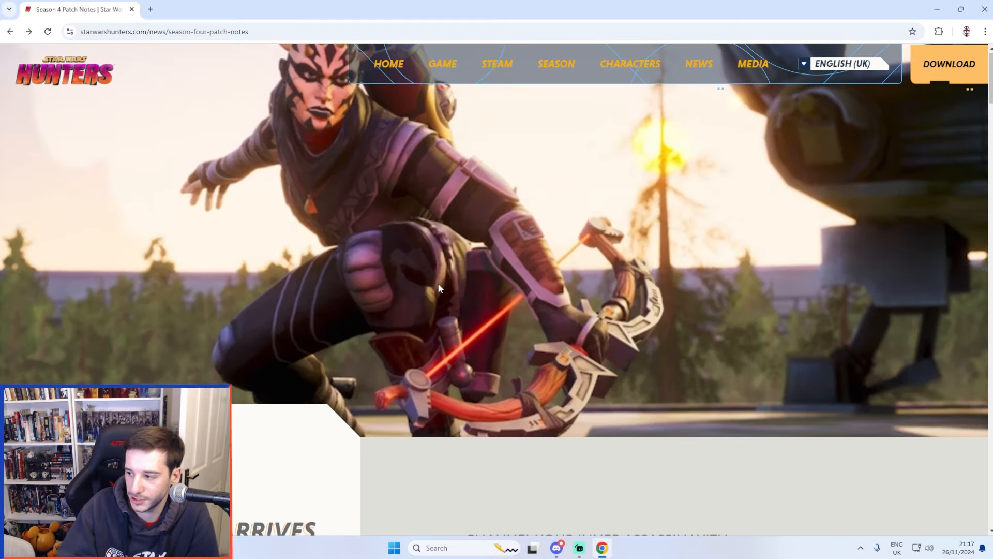
{"action": "scroll", "scroll_direction": "down", "scroll_amount": 3}
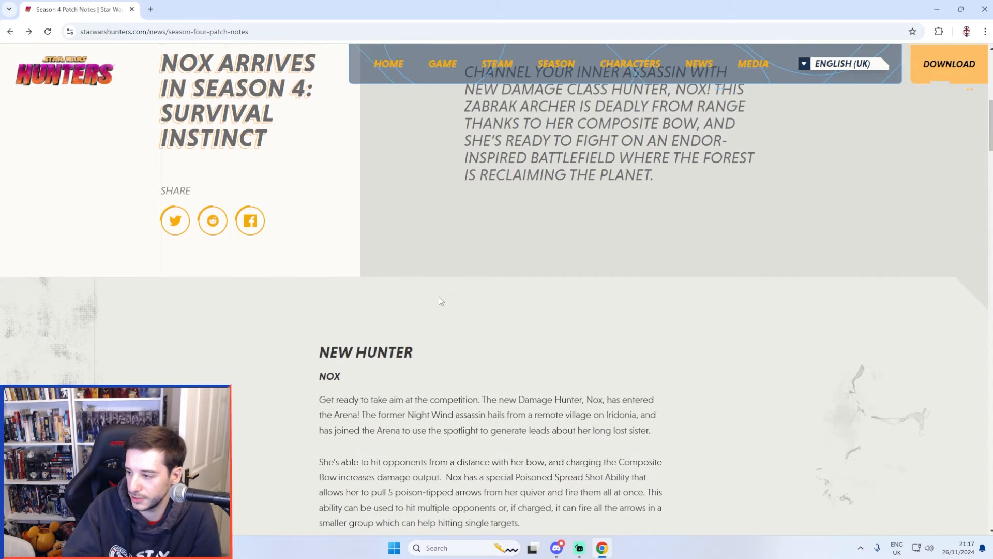
{"action": "mouse_move", "coordinate": [452, 283]}
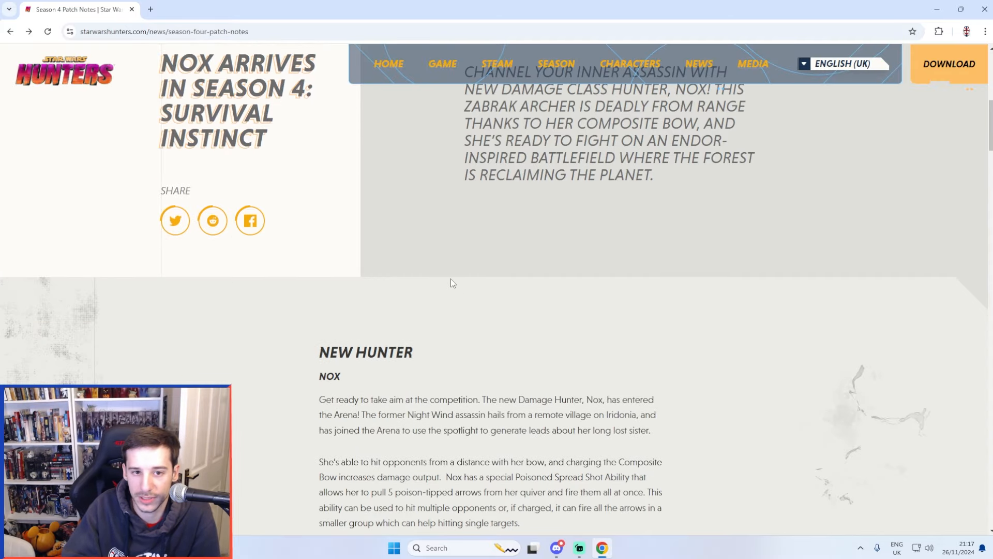
{"action": "scroll", "scroll_direction": "down", "scroll_amount": 3}
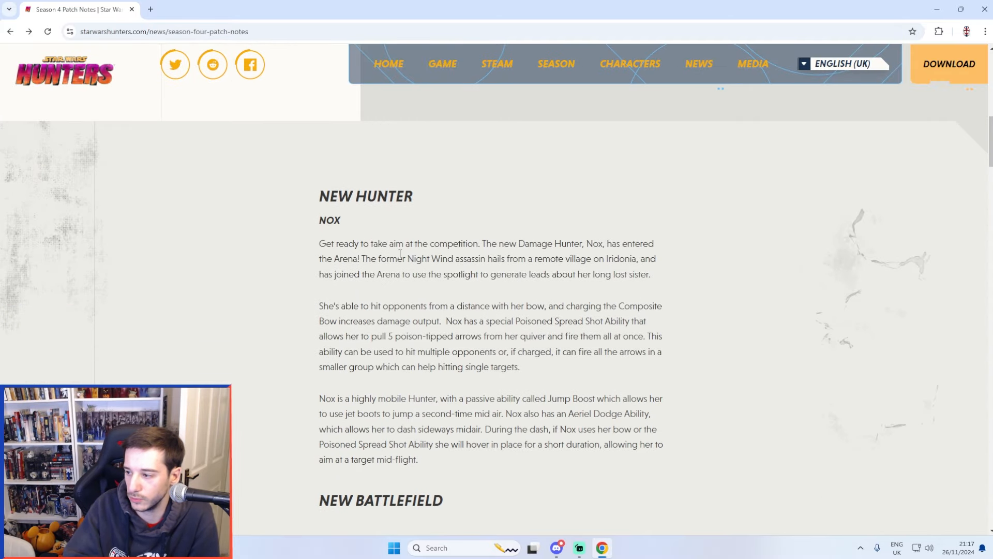
{"action": "scroll", "scroll_direction": "down", "scroll_amount": 3}
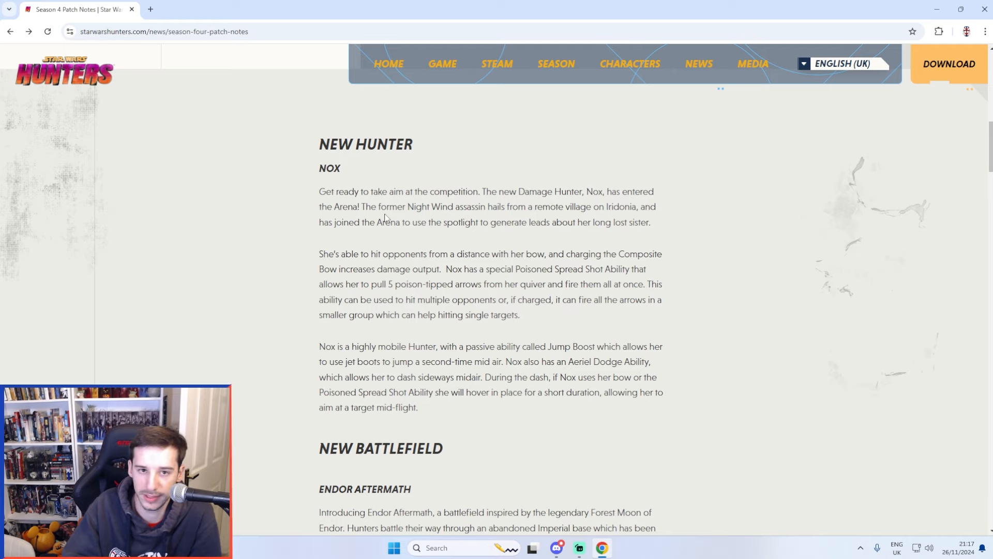
{"action": "mouse_move", "coordinate": [391, 241]}
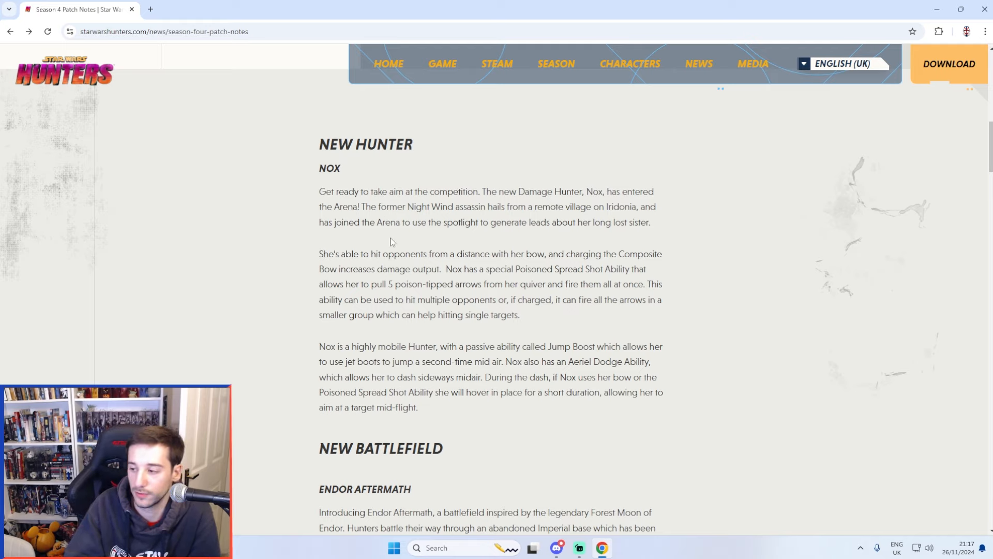
{"action": "scroll", "scroll_direction": "down", "scroll_amount": 3}
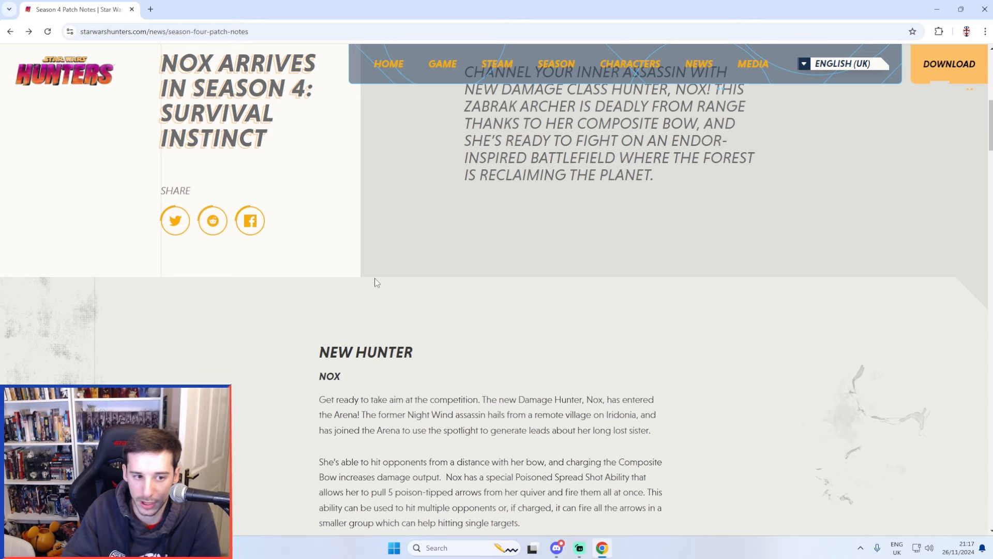
{"action": "mouse_move", "coordinate": [374, 281]}
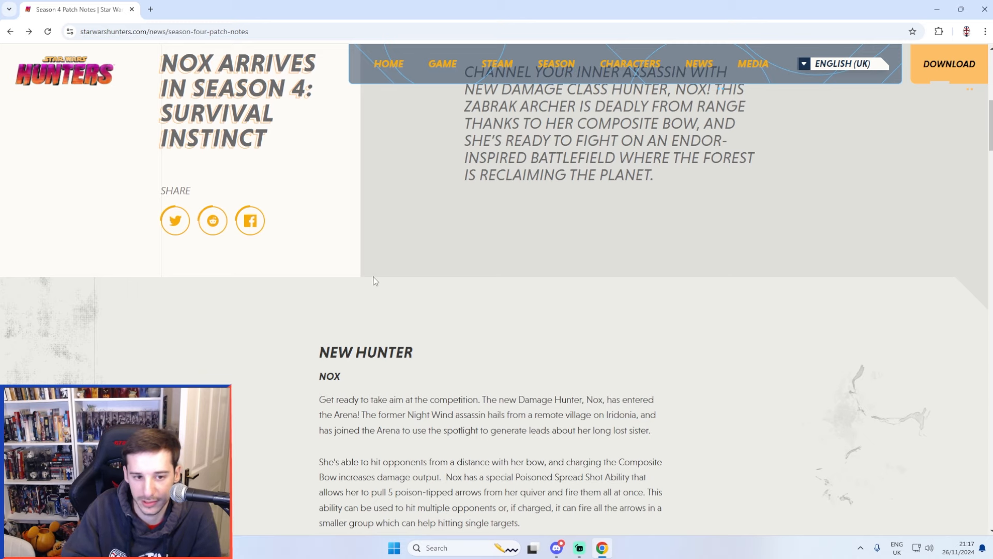
- Scroll to the New Battlefield heading describing Endor Aftermath
{"action": "scroll", "scroll_direction": "down", "scroll_amount": 3}
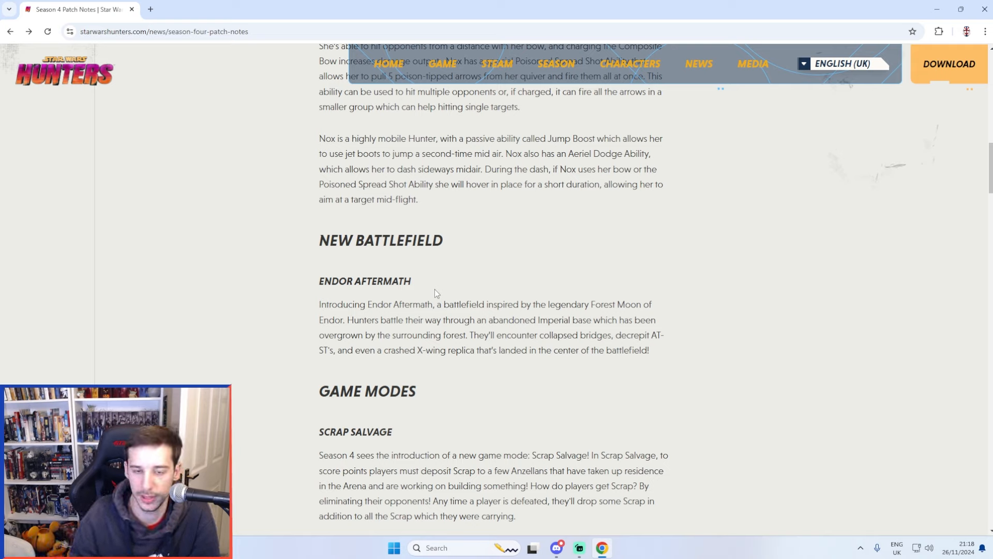
{"action": "mouse_move", "coordinate": [447, 374]}
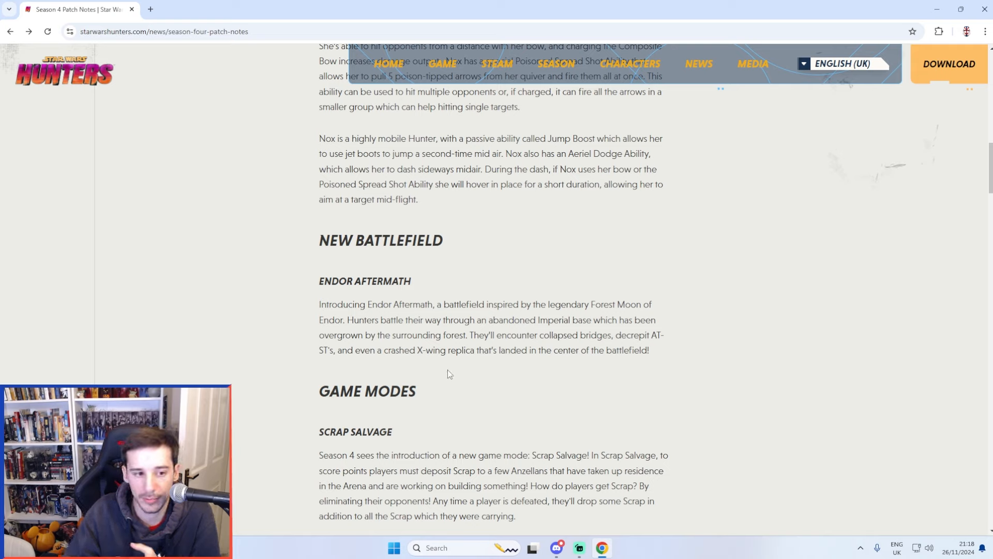
{"action": "mouse_move", "coordinate": [461, 364]}
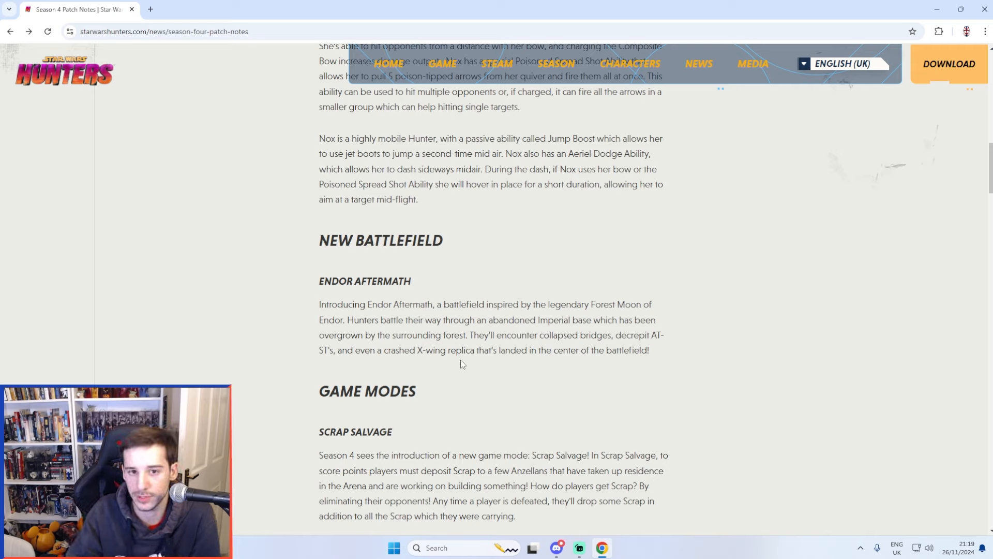
{"action": "mouse_move", "coordinate": [446, 402]}
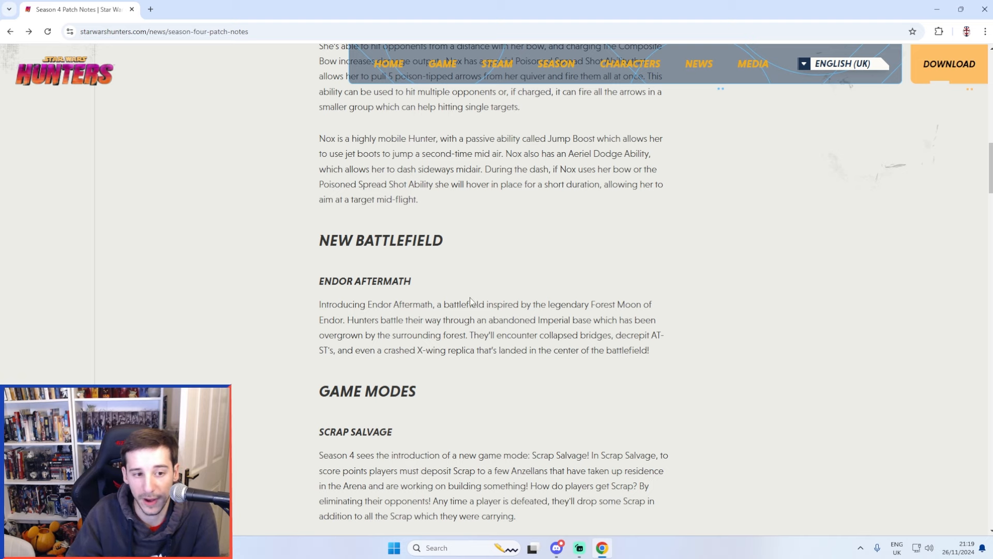
- Scroll through Arrow Assault and Huttball, settling back on the Scrap Salvage game mode
{"action": "scroll", "scroll_direction": "down", "scroll_amount": 3}
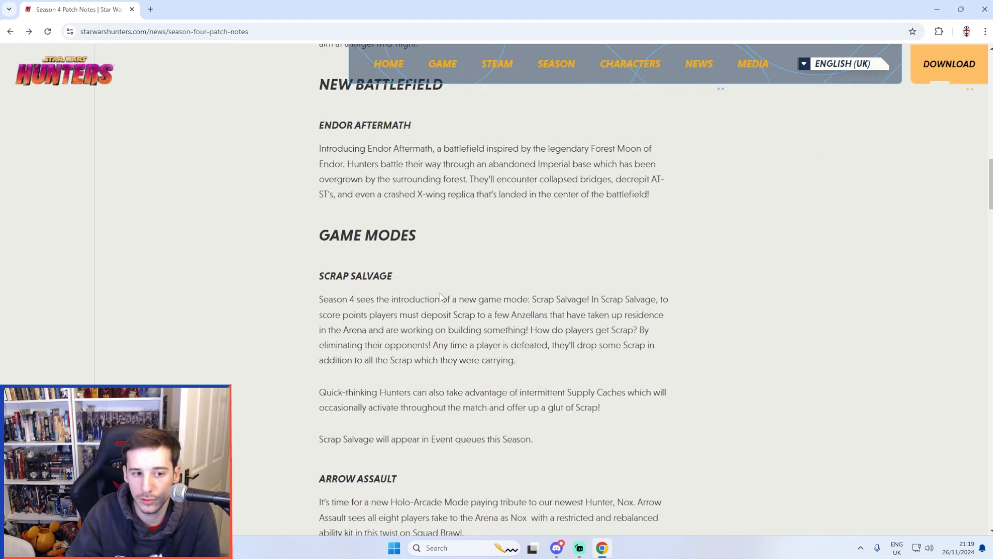
{"action": "scroll", "scroll_direction": "down", "scroll_amount": 3}
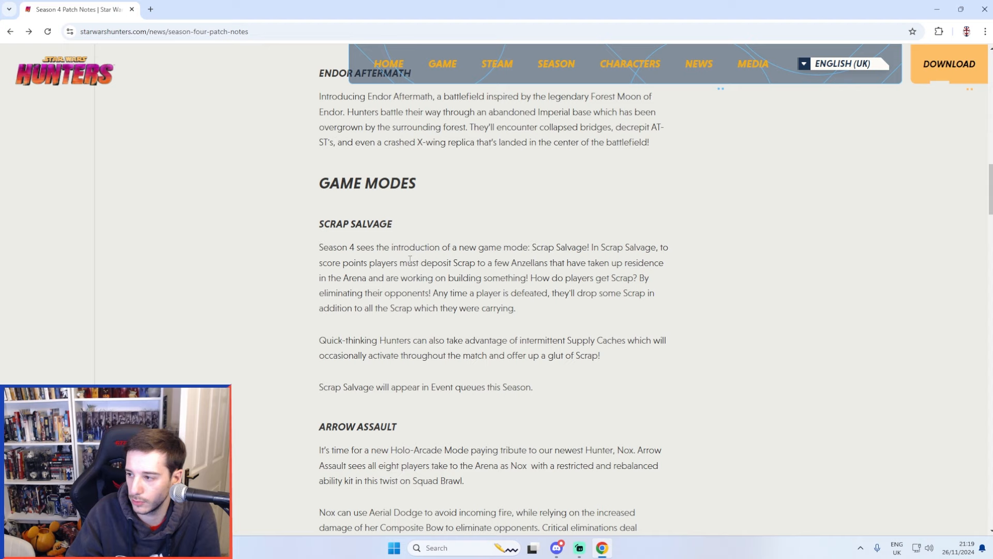
{"action": "scroll", "scroll_direction": "down", "scroll_amount": 3}
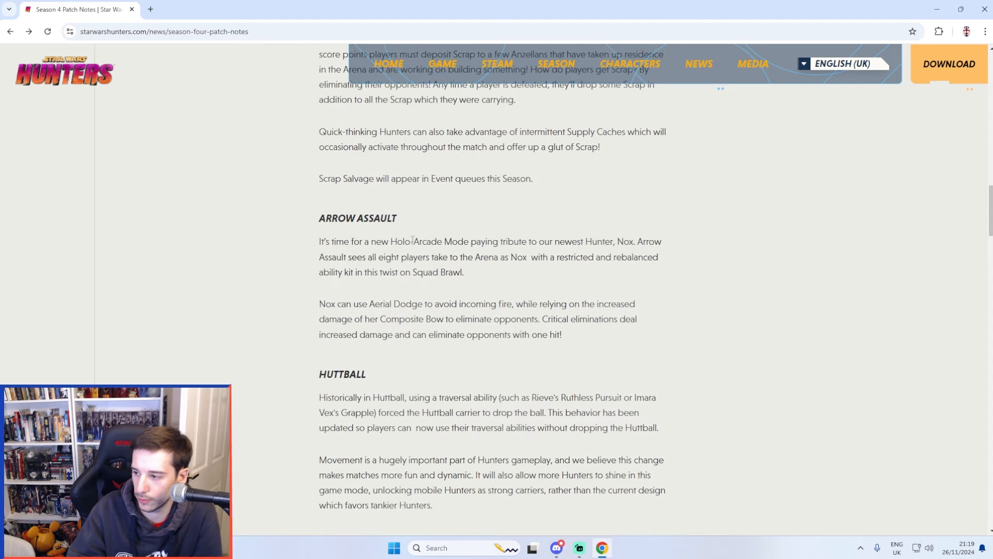
{"action": "scroll", "scroll_direction": "up", "scroll_amount": 3}
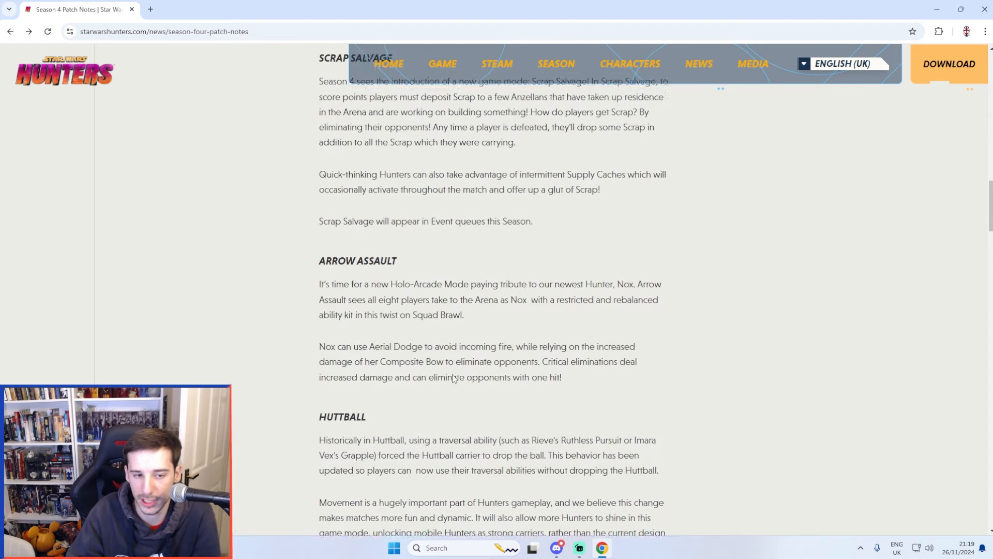
{"action": "scroll", "scroll_direction": "down", "scroll_amount": 3}
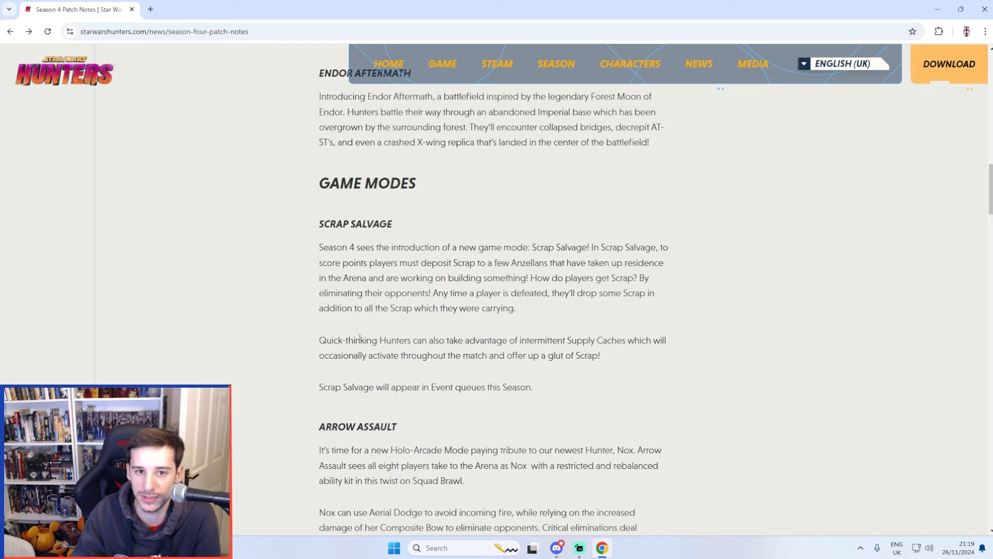
{"action": "mouse_move", "coordinate": [357, 336]}
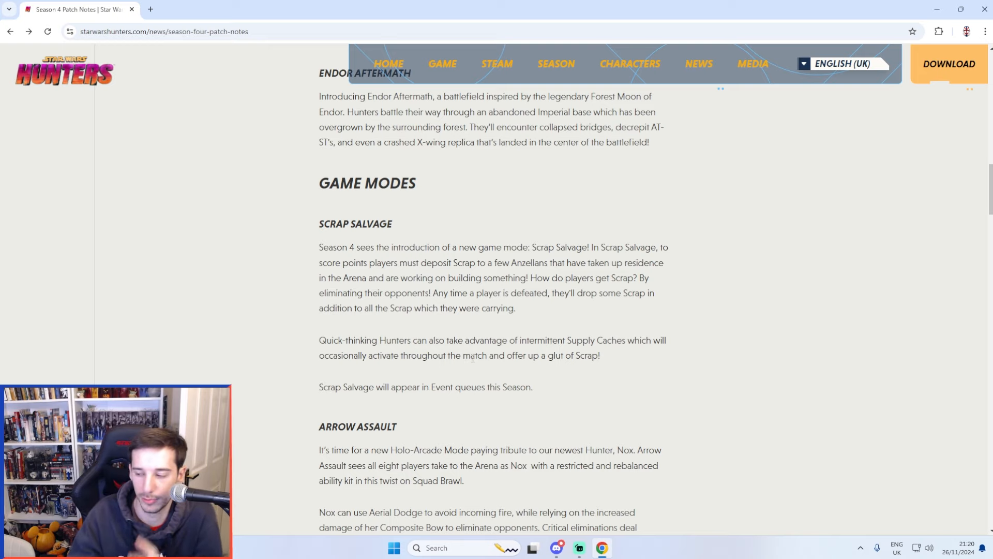
- Scroll into the Balance Update section through the Vex and Sentinel entries
{"action": "scroll", "scroll_direction": "down", "scroll_amount": 3}
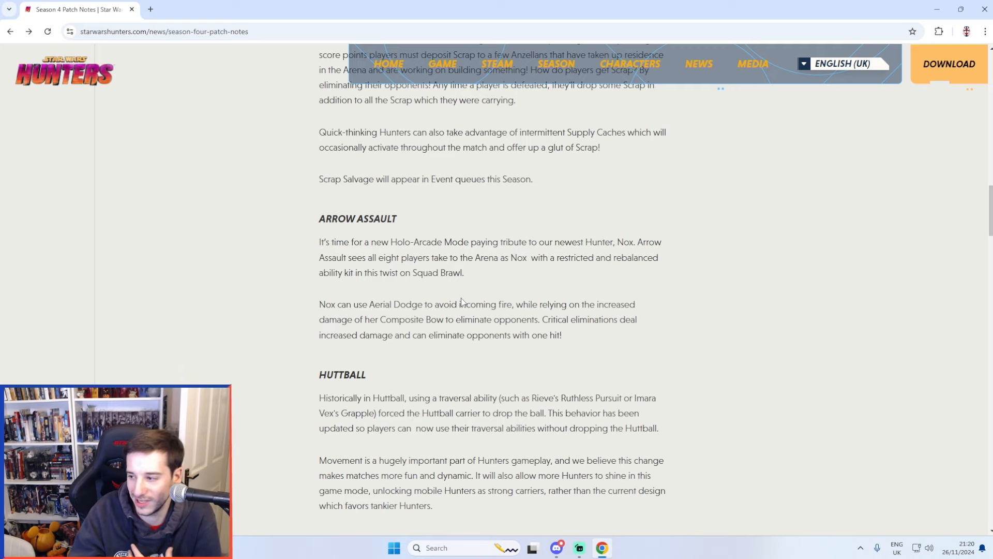
{"action": "scroll", "scroll_direction": "down", "scroll_amount": 3}
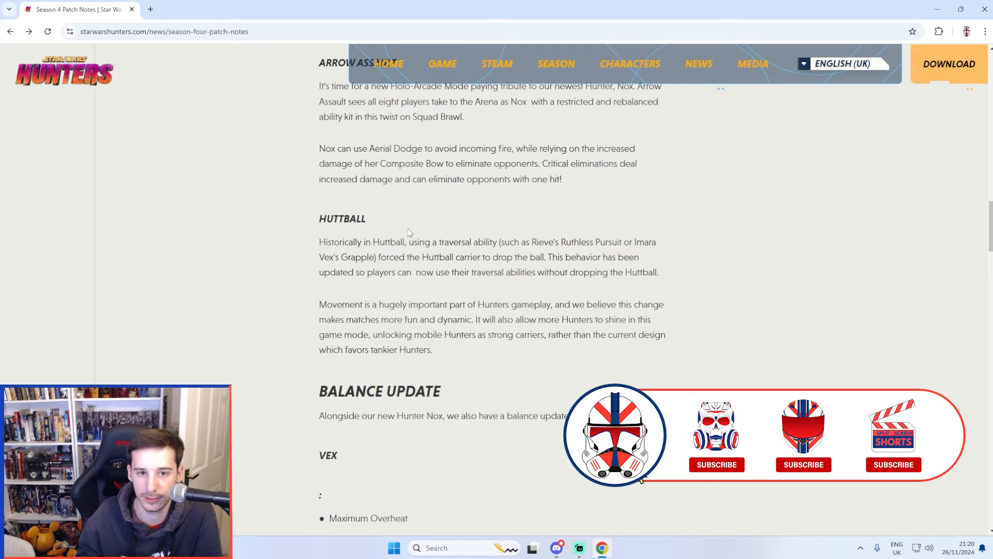
{"action": "left_click", "coordinate": [803, 465]}
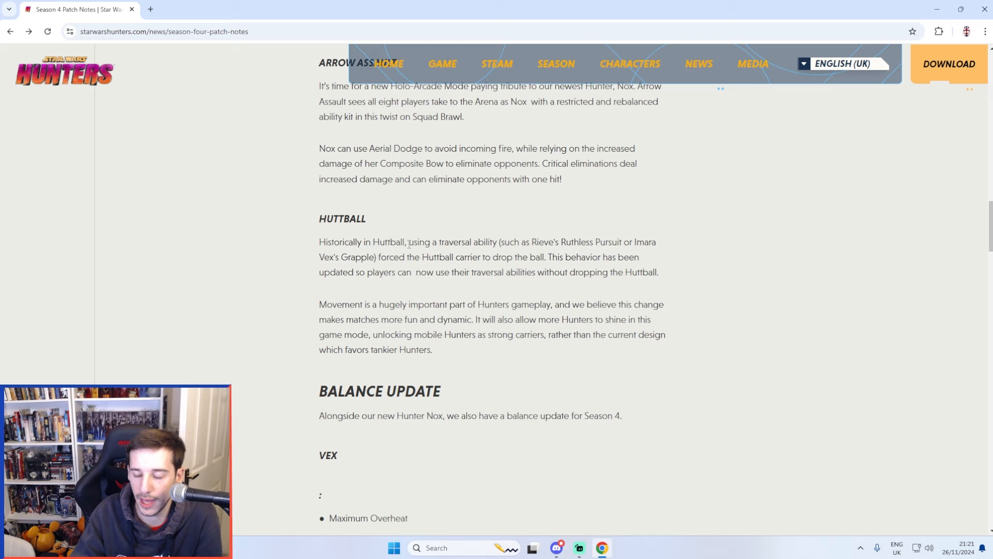
{"action": "scroll", "scroll_direction": "down", "scroll_amount": 3}
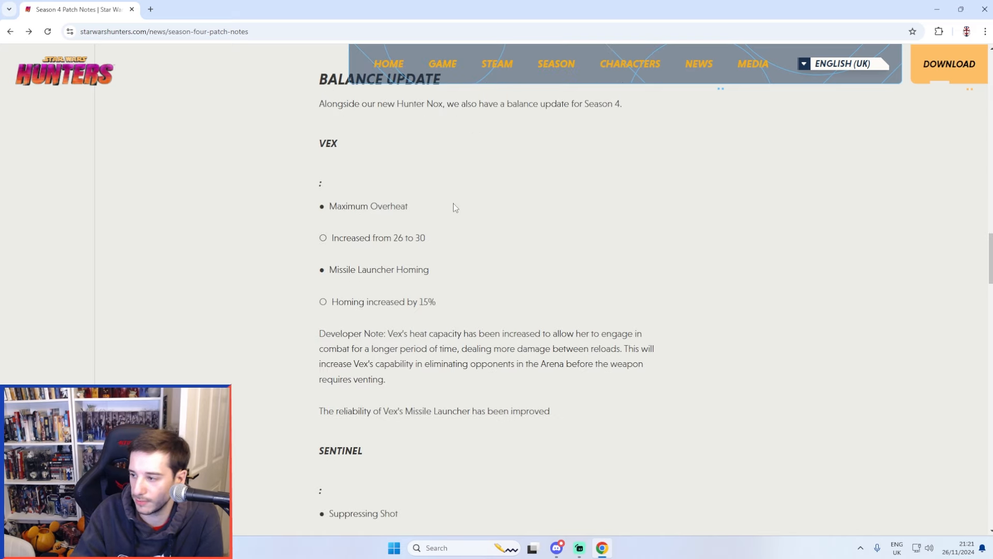
{"action": "scroll", "scroll_direction": "down", "scroll_amount": 3}
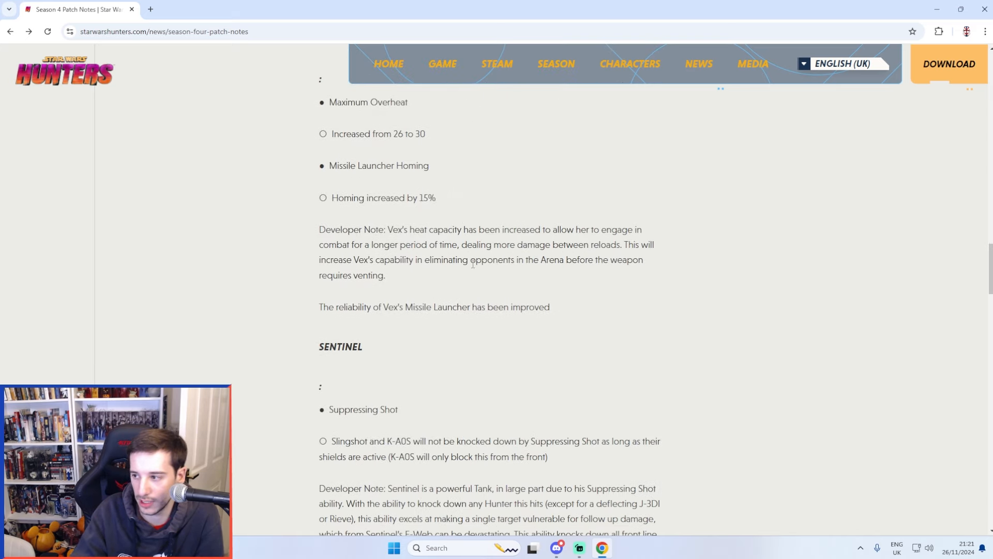
{"action": "scroll", "scroll_direction": "down", "scroll_amount": 3}
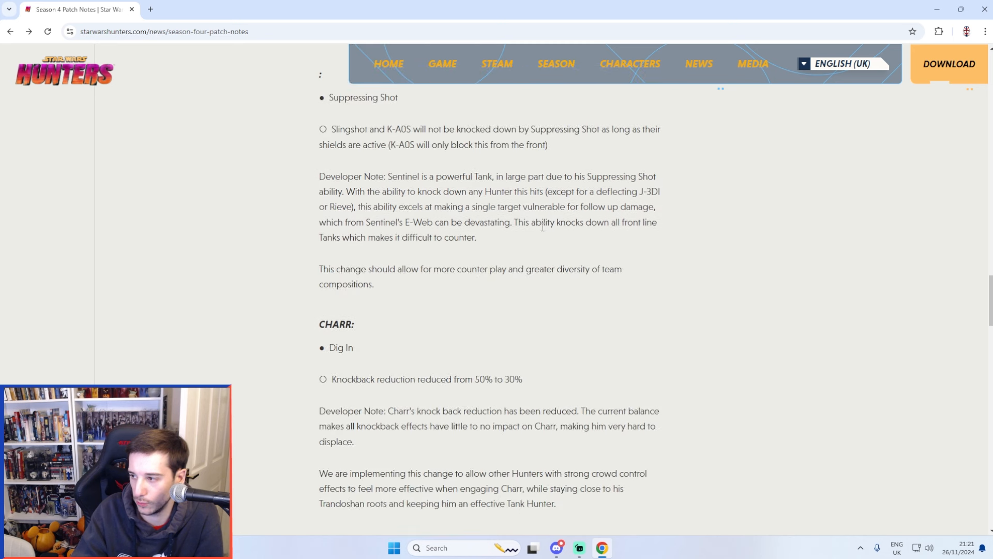
- Highlight a passage, recheck above, then continue down to the Charr and Rieve changes
{"action": "left_click_drag", "start_coordinate": [319, 145], "coordinate": [476, 237]}
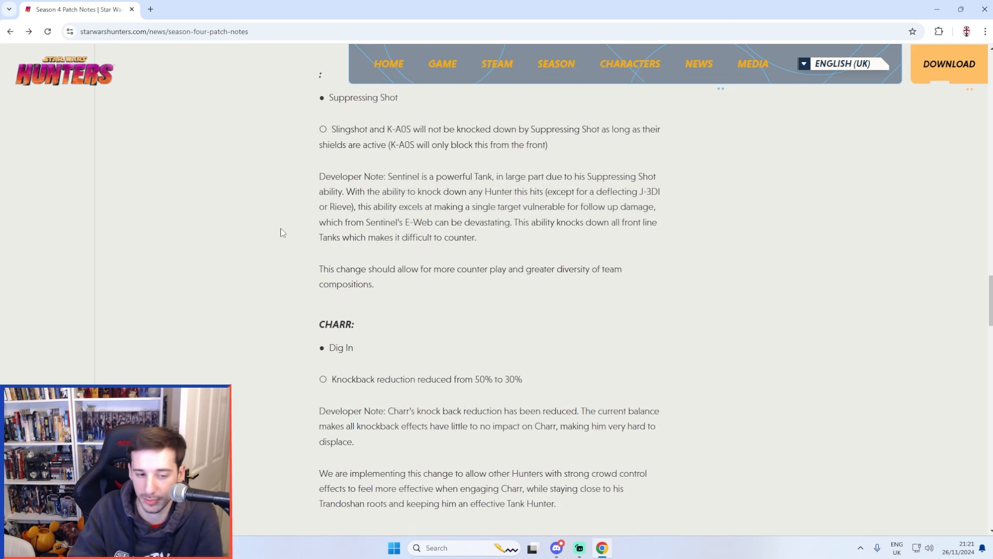
{"action": "scroll", "scroll_direction": "up", "scroll_amount": 3}
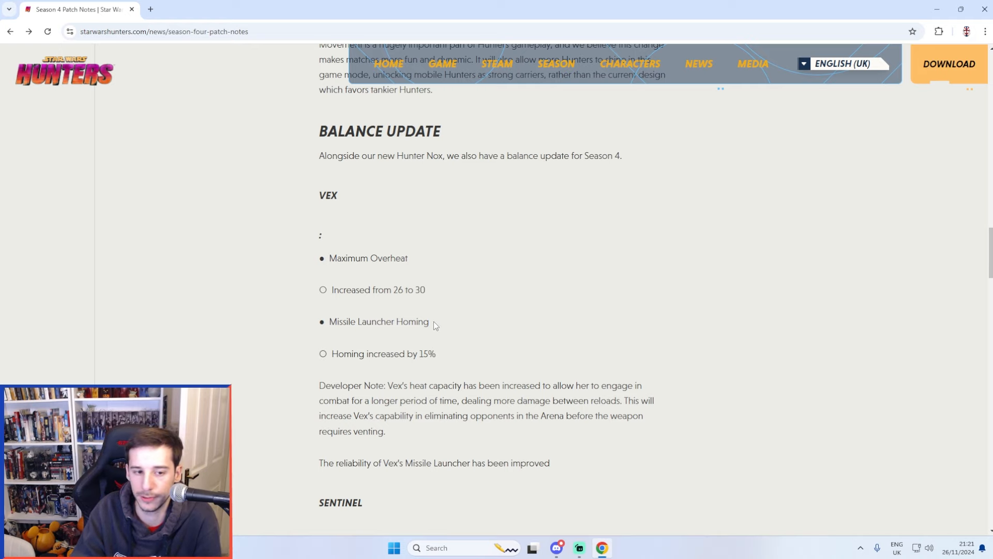
{"action": "scroll", "scroll_direction": "down", "scroll_amount": 3}
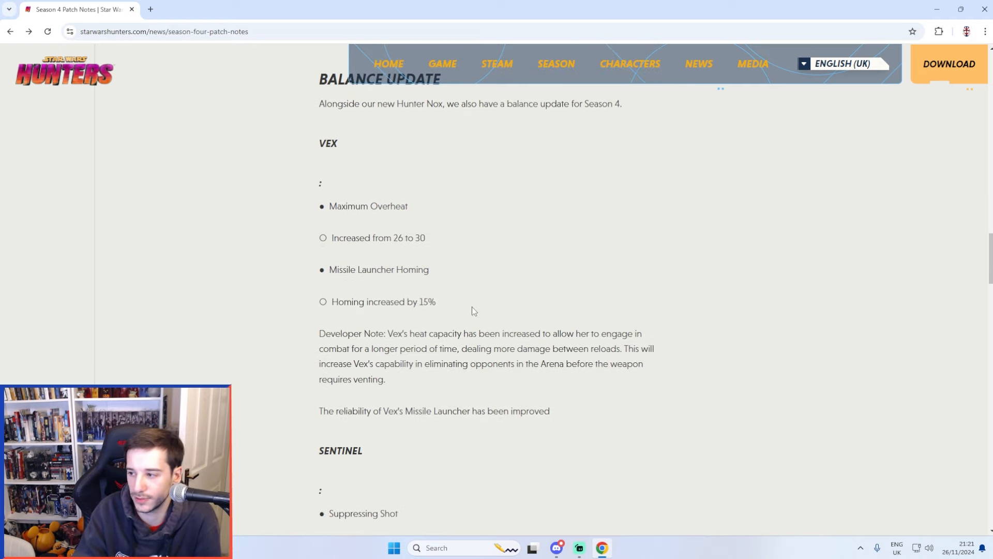
{"action": "scroll", "scroll_direction": "down", "scroll_amount": 3}
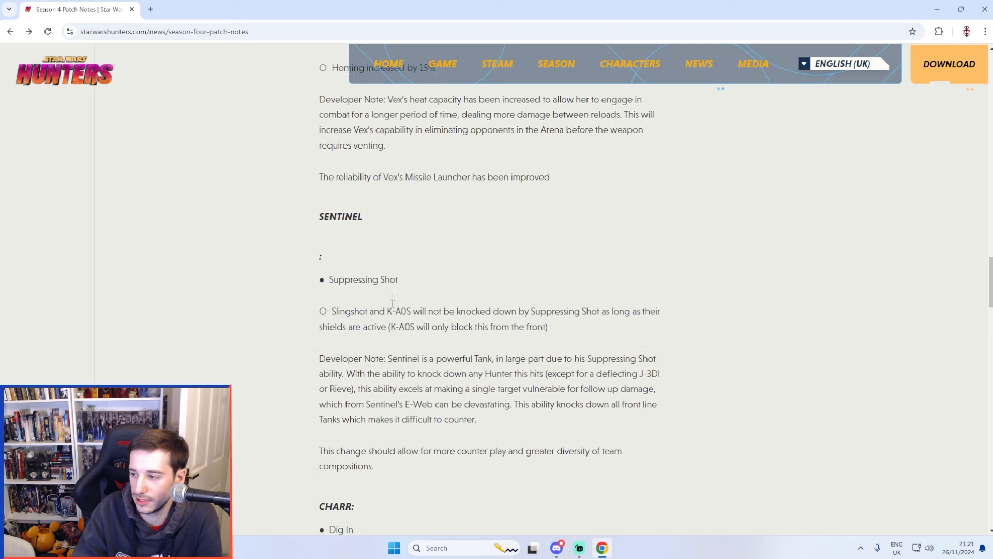
{"action": "scroll", "scroll_direction": "down", "scroll_amount": 3}
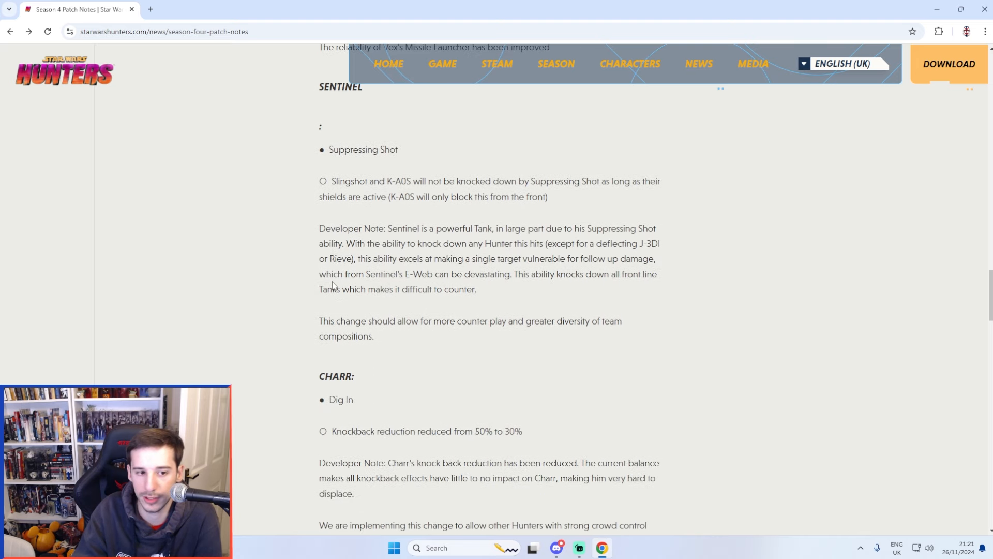
{"action": "mouse_move", "coordinate": [307, 185]}
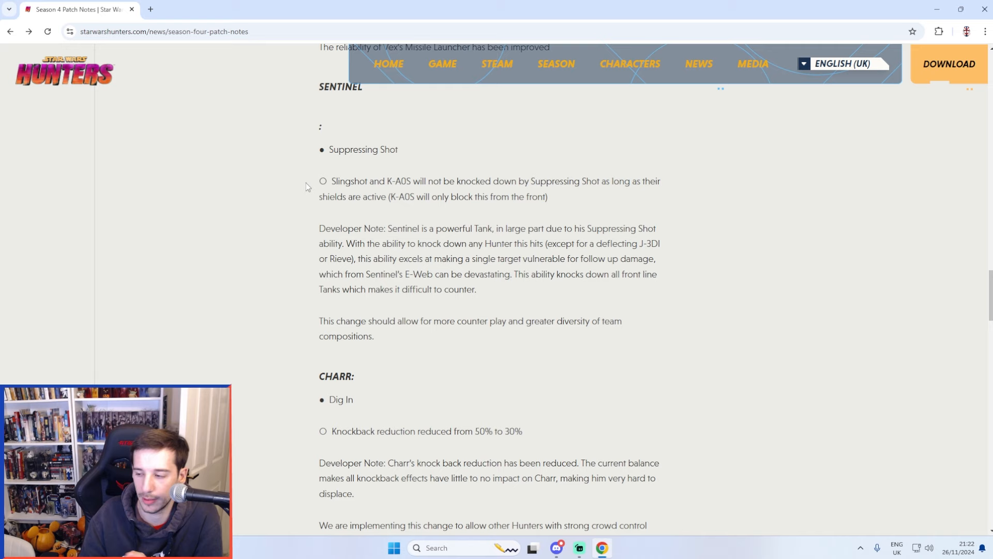
{"action": "scroll", "scroll_direction": "down", "scroll_amount": 3}
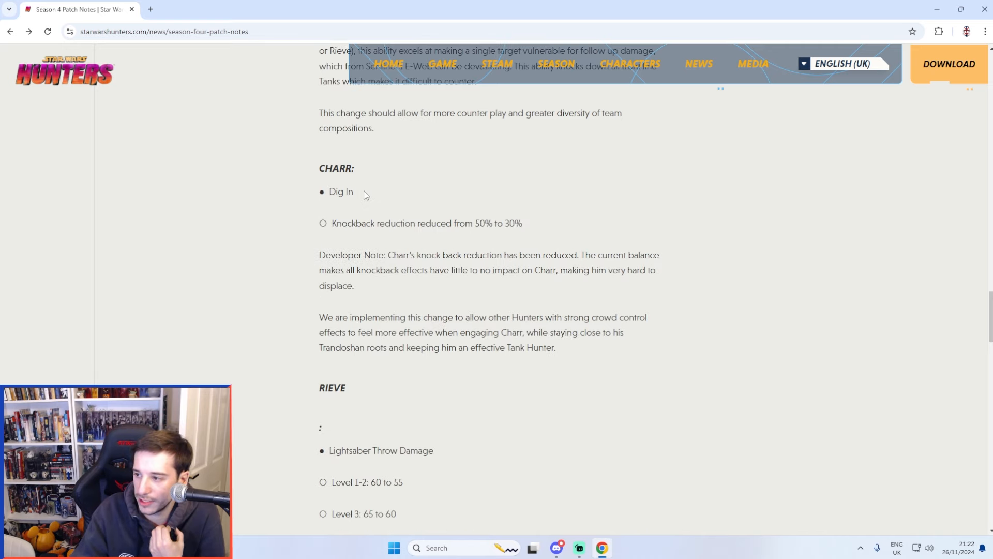
{"action": "mouse_move", "coordinate": [375, 209]}
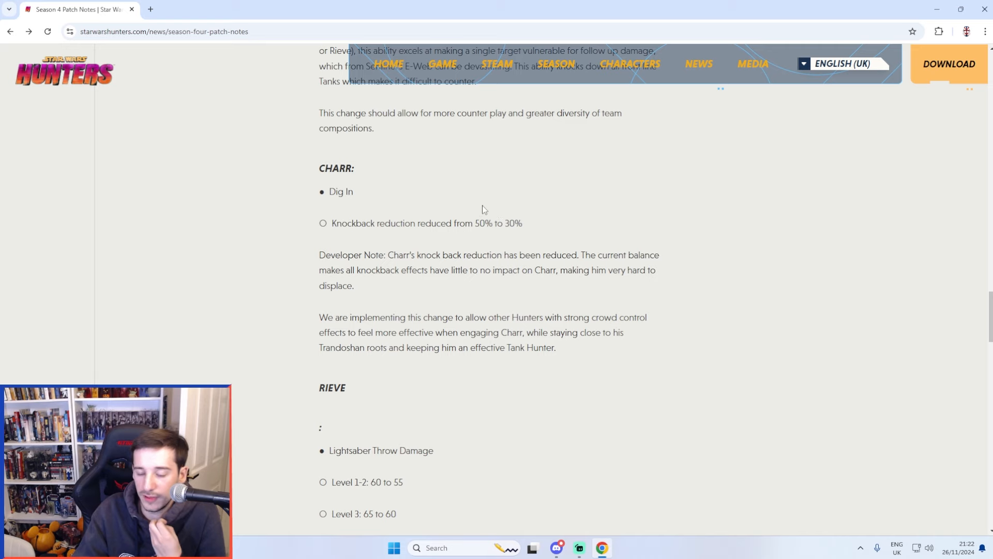
- Scroll to Rieve's Lightsaber Throw damage reductions and developer note
{"action": "scroll", "scroll_direction": "down", "scroll_amount": 3}
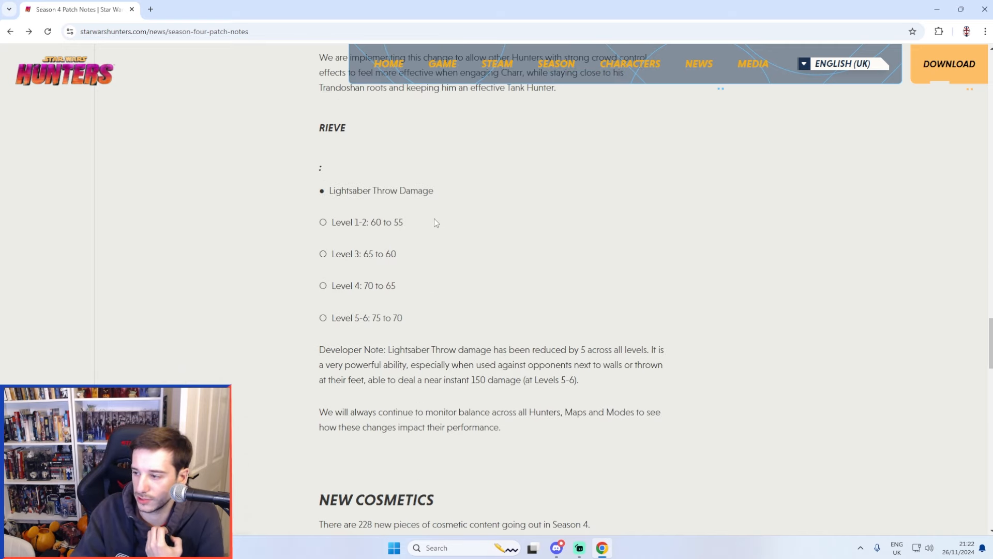
{"action": "mouse_move", "coordinate": [409, 332]}
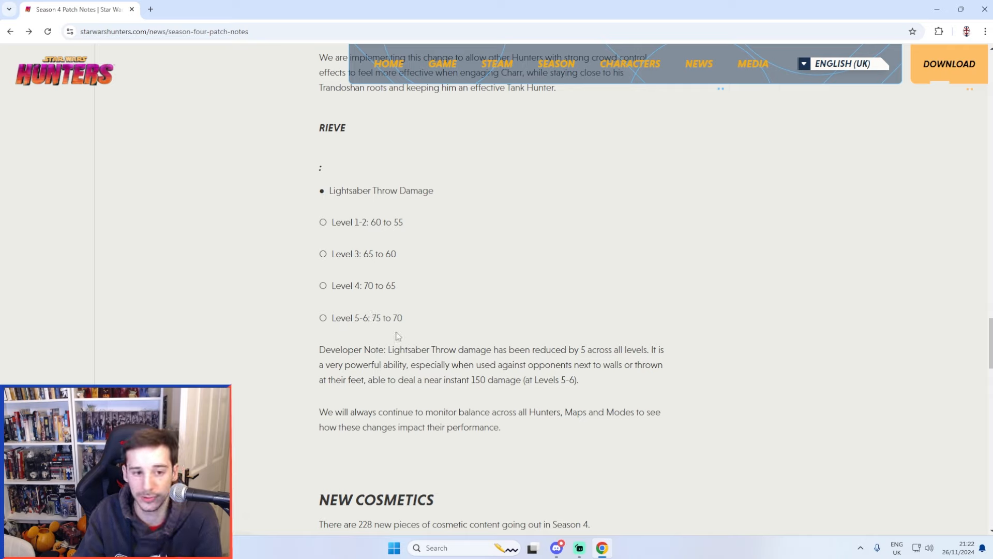
{"action": "scroll", "scroll_direction": "down", "scroll_amount": 3}
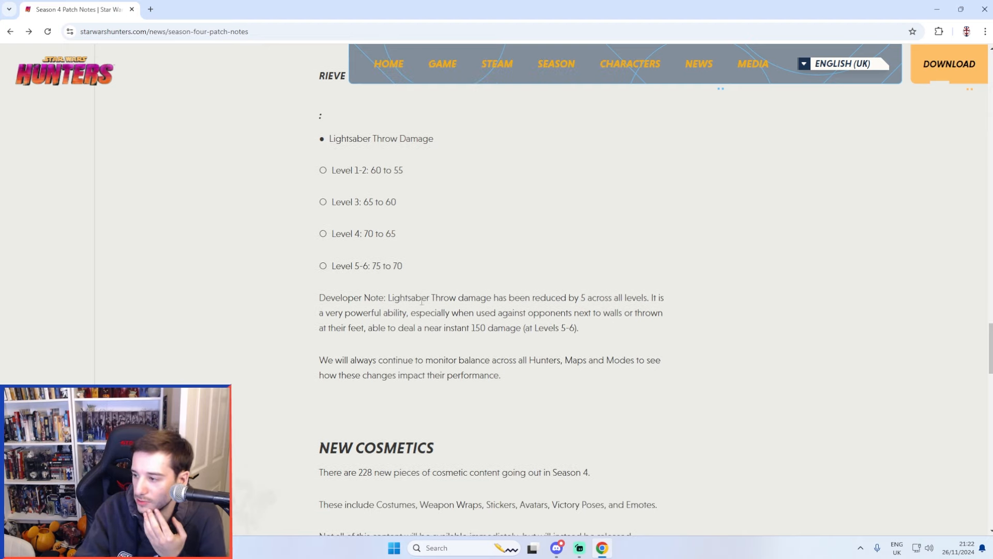
{"action": "scroll", "scroll_direction": "down", "scroll_amount": 3}
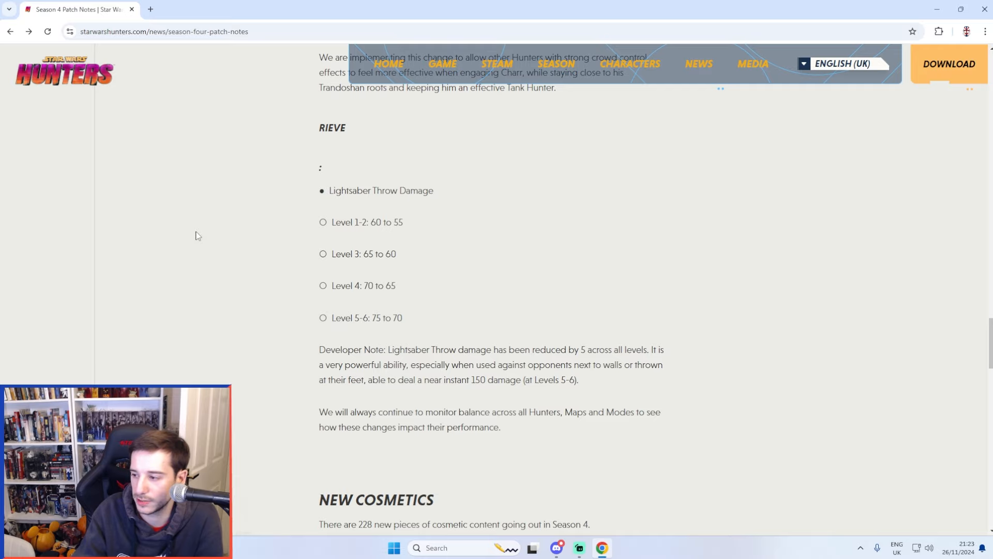
- Scroll past New Cosmetics counts to Ranked Mode, Event Shop and Events with Season Length and K-A0S
{"action": "scroll", "scroll_direction": "down", "scroll_amount": 3}
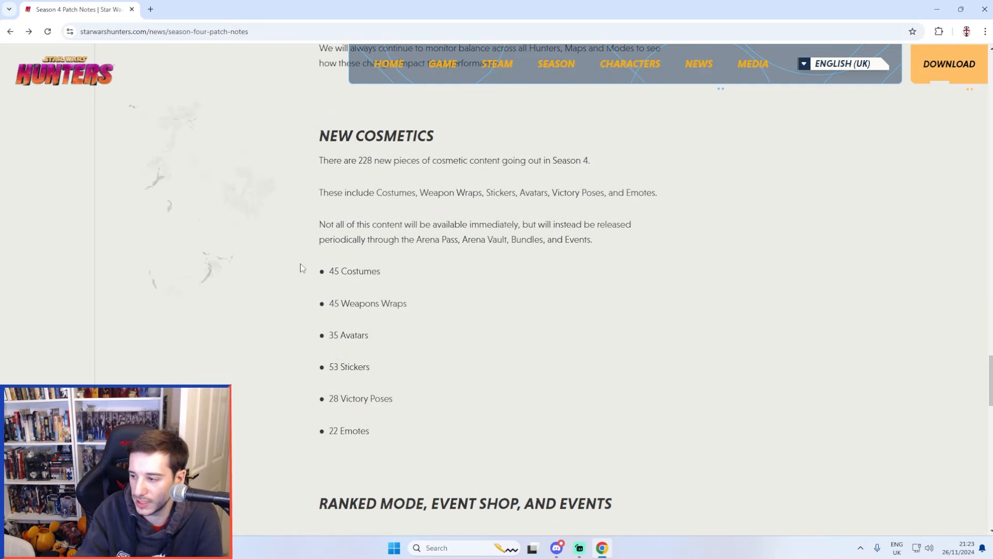
{"action": "scroll", "scroll_direction": "down", "scroll_amount": 3}
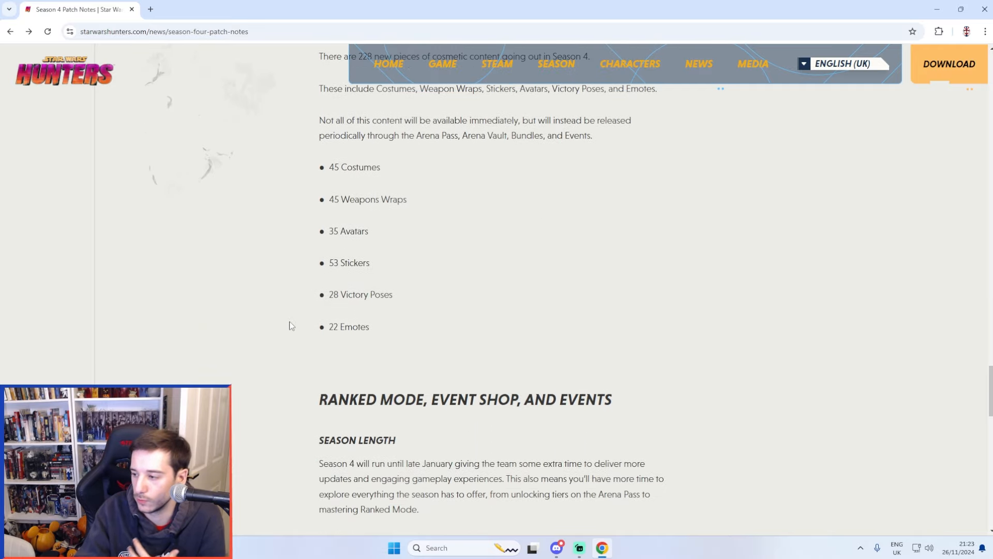
{"action": "scroll", "scroll_direction": "down", "scroll_amount": 3}
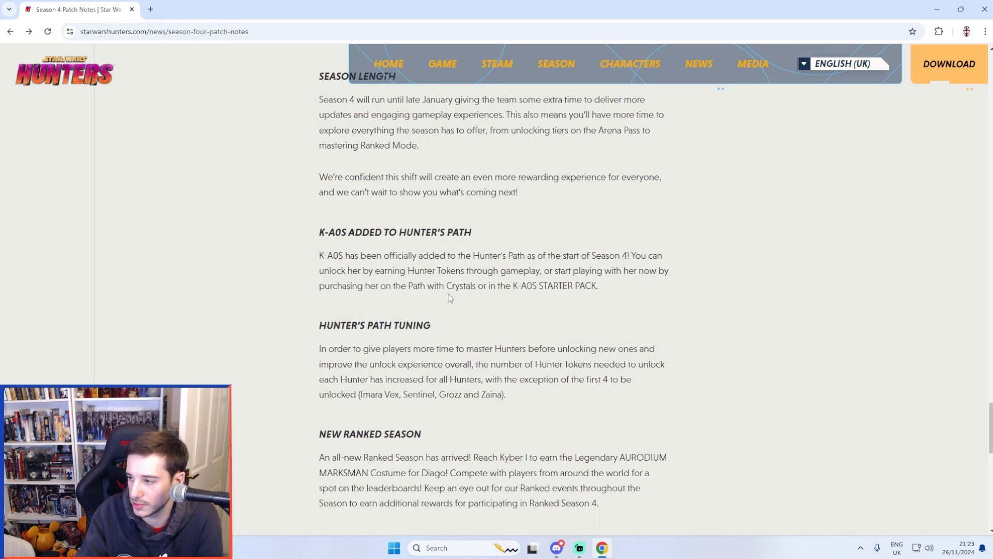
{"action": "mouse_move", "coordinate": [495, 280]}
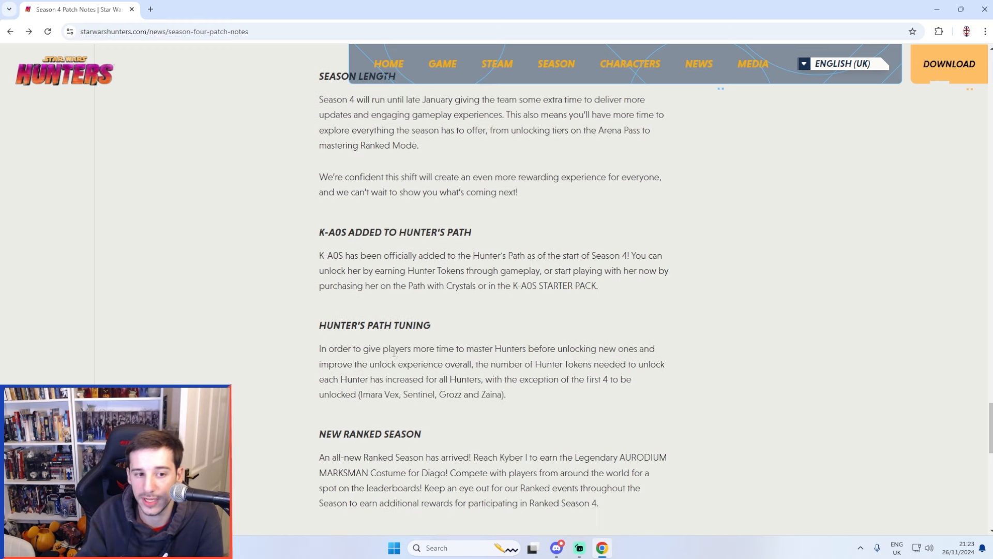
{"action": "mouse_move", "coordinate": [385, 360]}
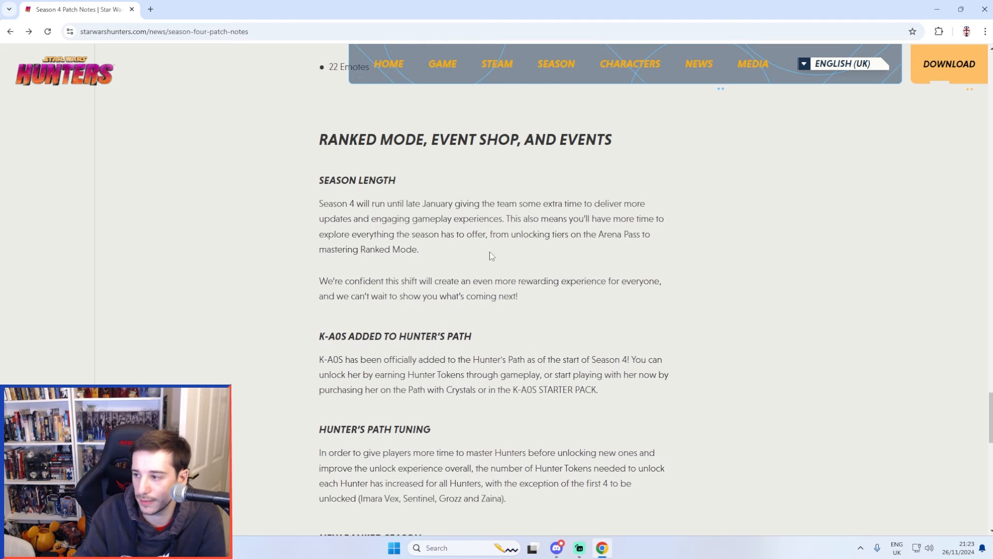
{"action": "mouse_move", "coordinate": [495, 255]}
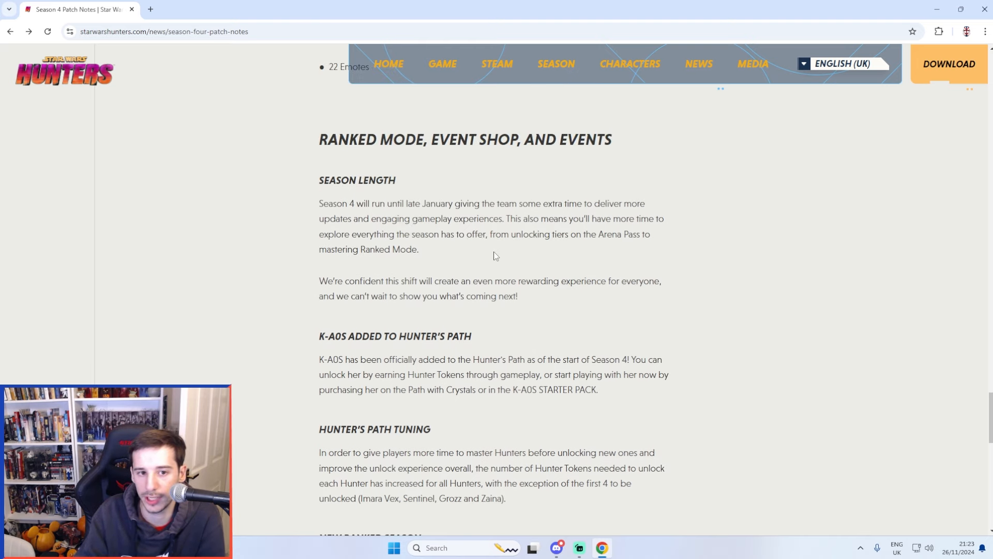
{"action": "mouse_move", "coordinate": [487, 256]}
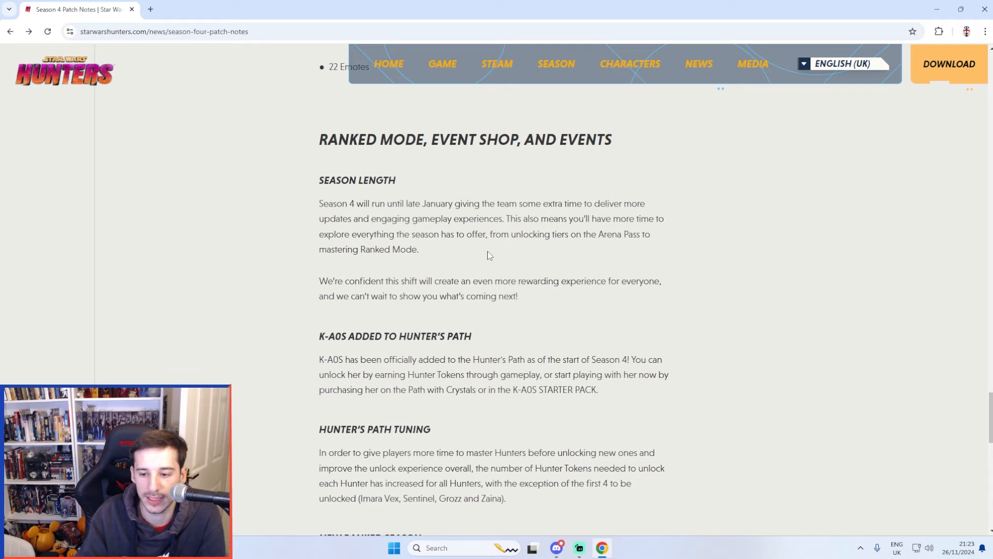
{"action": "scroll", "scroll_direction": "down", "scroll_amount": 3}
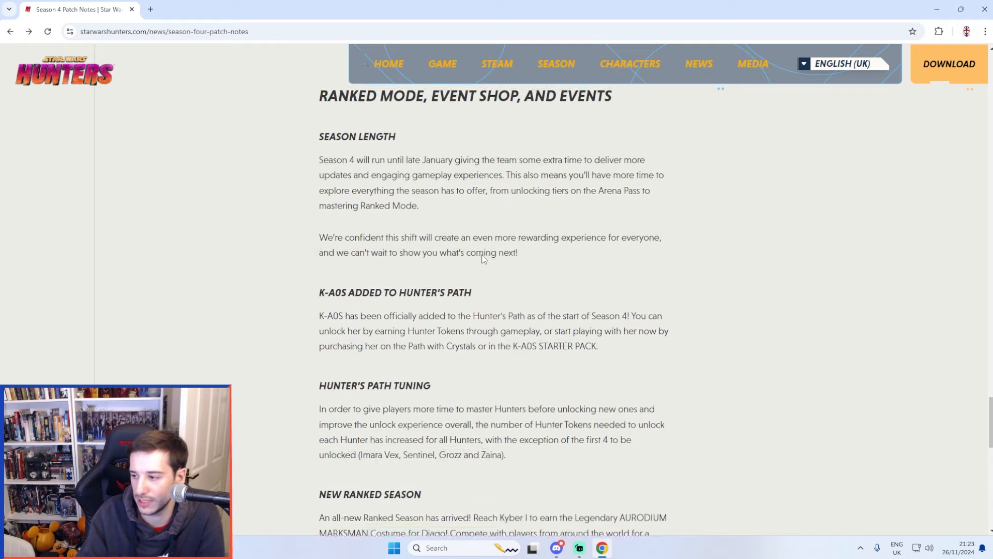
- Scroll through Clash, Chain, Feast of Prosperity and Tree of Life events, then back to Event Shop
{"action": "scroll", "scroll_direction": "down", "scroll_amount": 3}
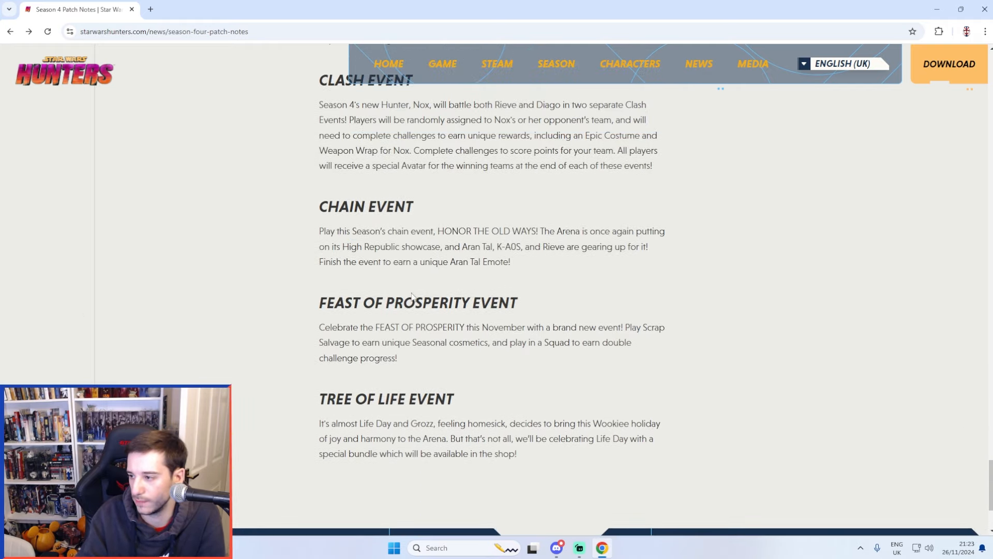
{"action": "scroll", "scroll_direction": "down", "scroll_amount": 3}
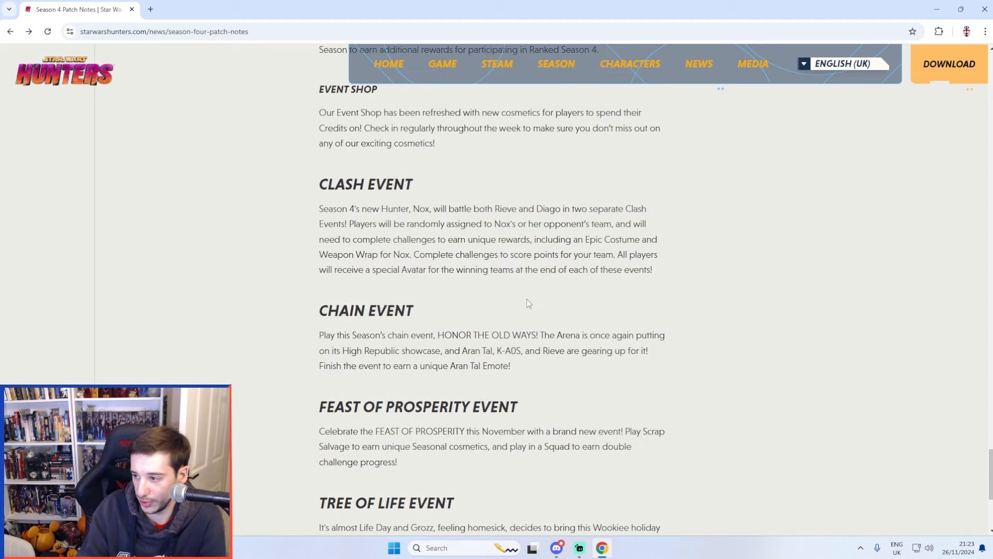
{"action": "mouse_move", "coordinate": [507, 310]}
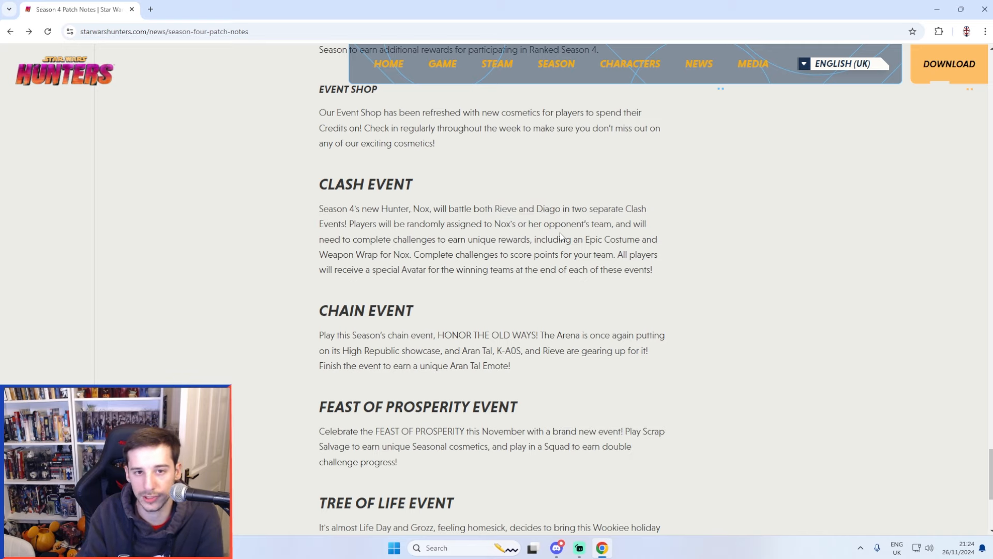
{"action": "scroll", "scroll_direction": "up", "scroll_amount": 3}
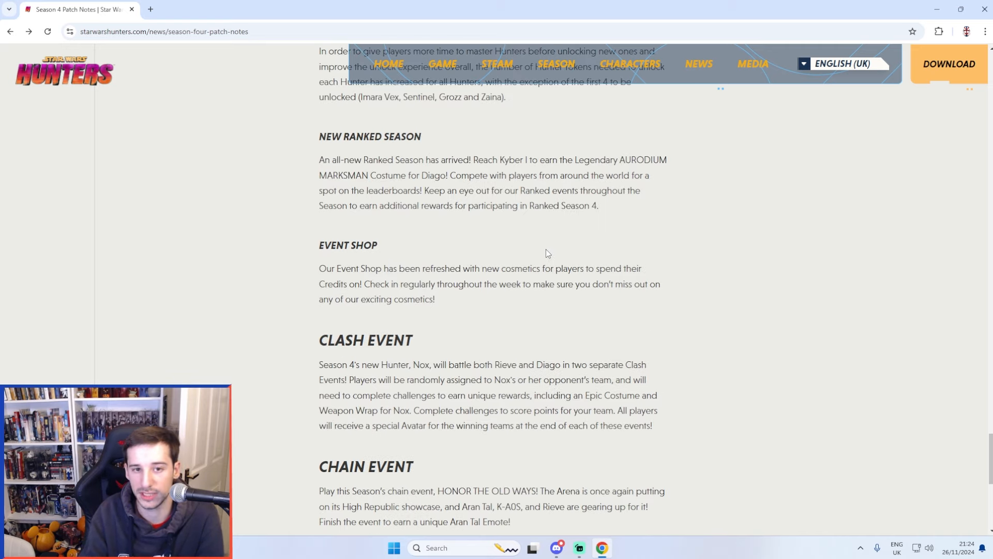